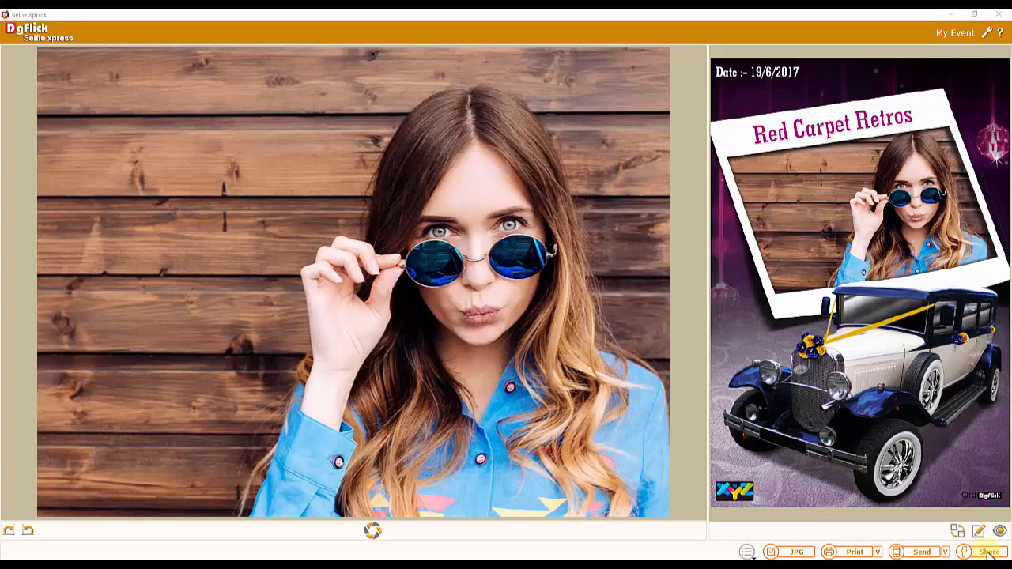
- Share the design and log in to Facebook with the host account
click(989, 552)
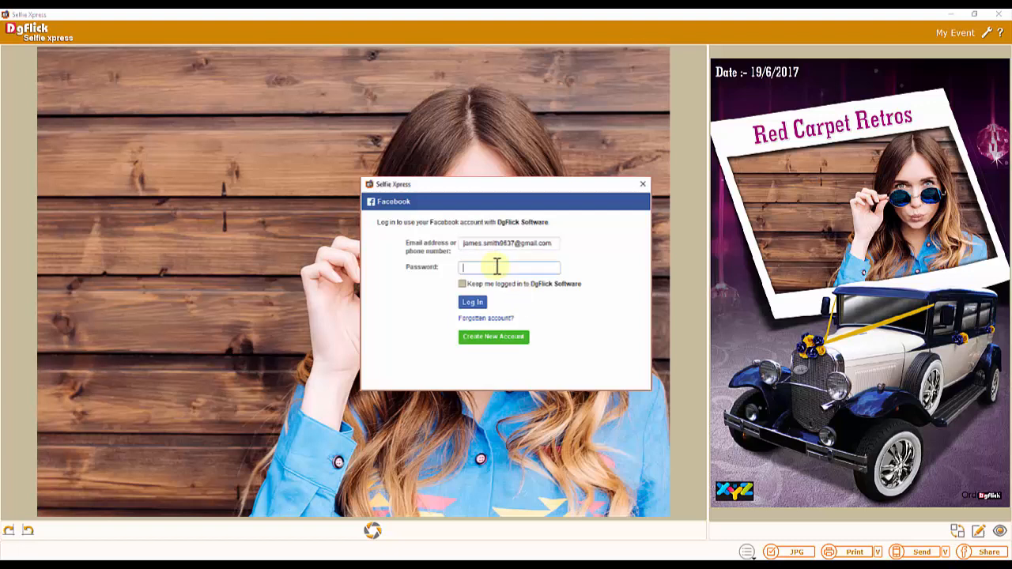
click(472, 302)
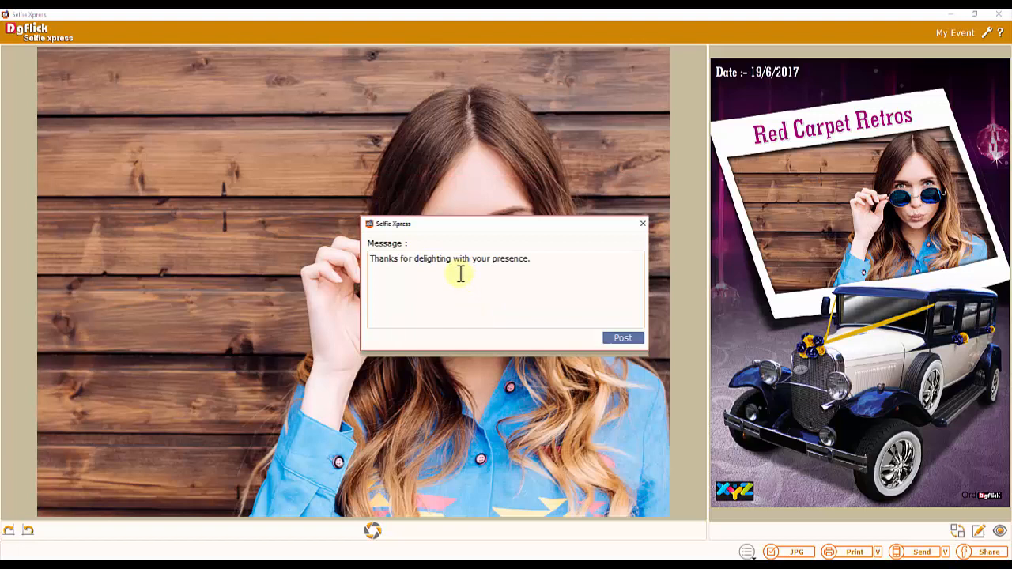
- Post the Red Carpet Retros photo and dismiss the 'Shared successfully' confirmation
click(622, 337)
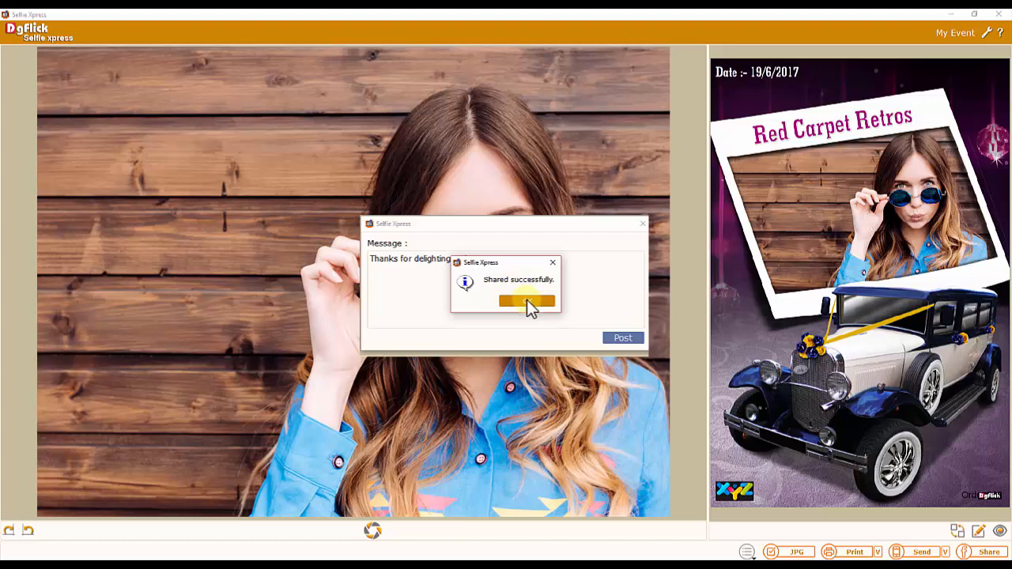
click(528, 301)
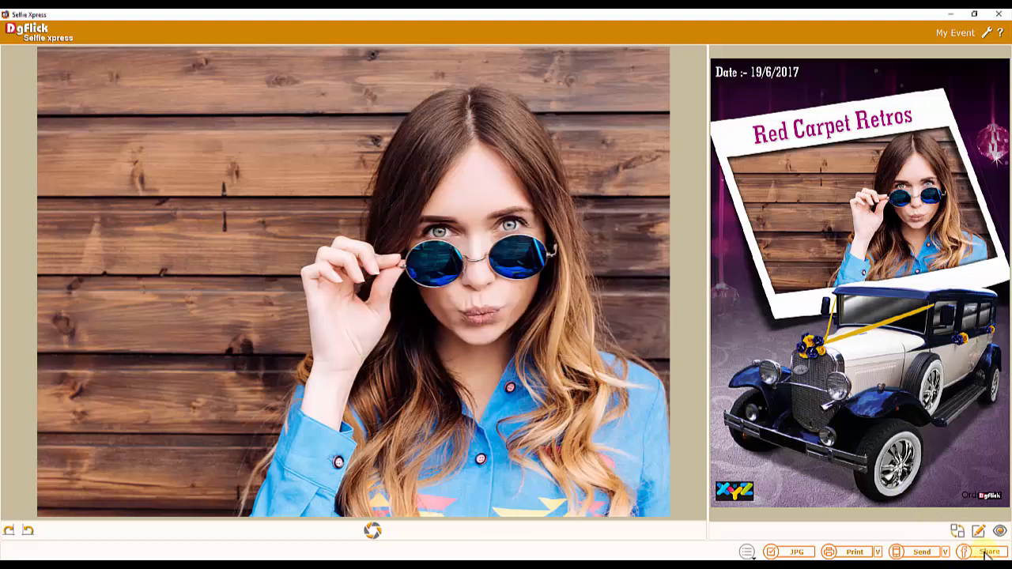
click(988, 552)
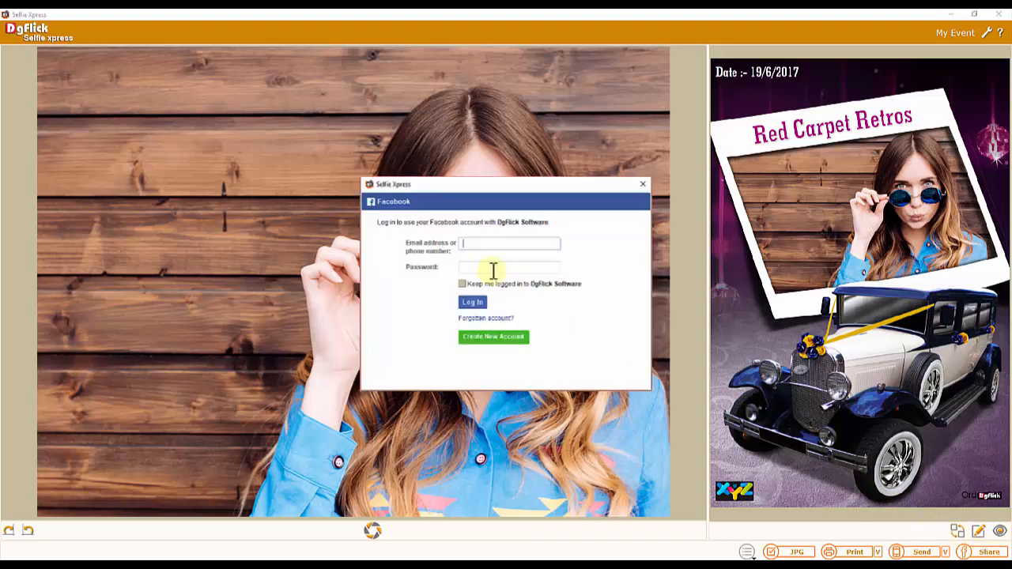
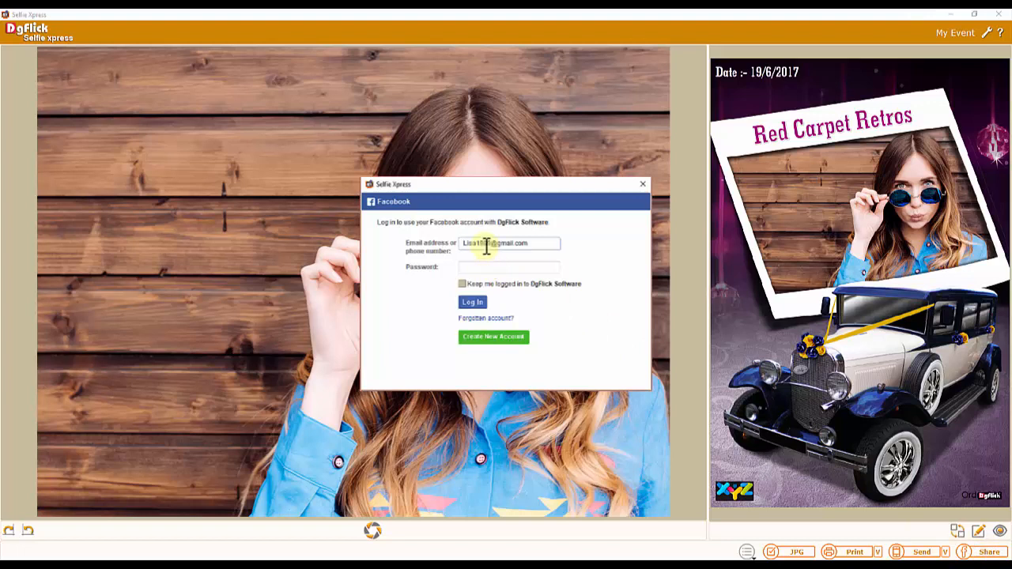
click(472, 302)
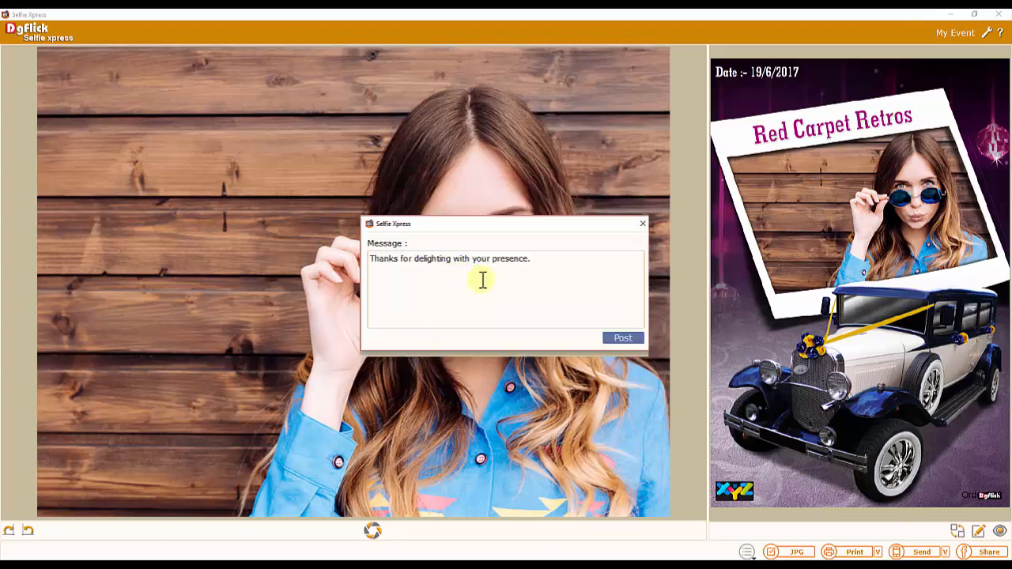
click(622, 338)
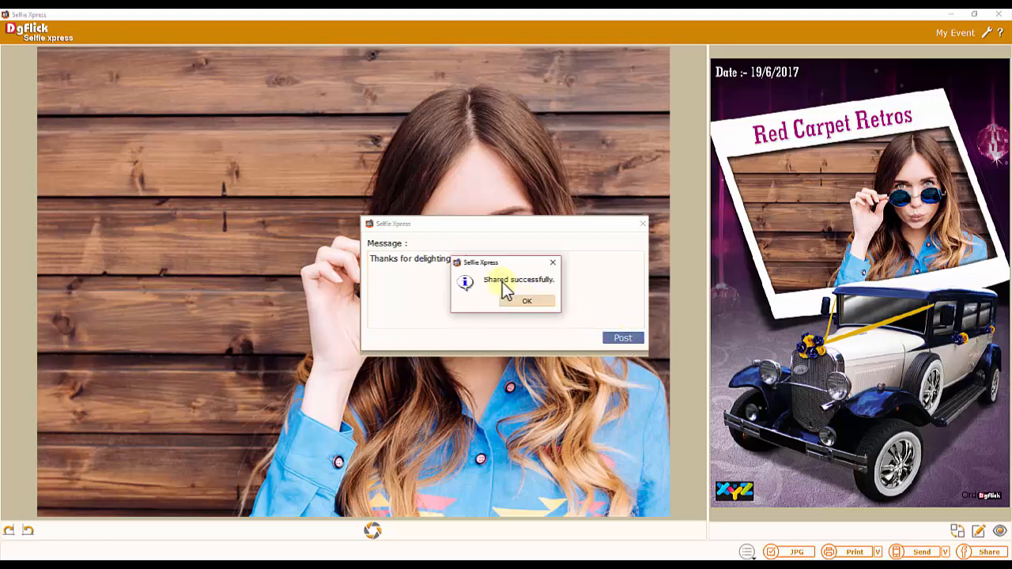